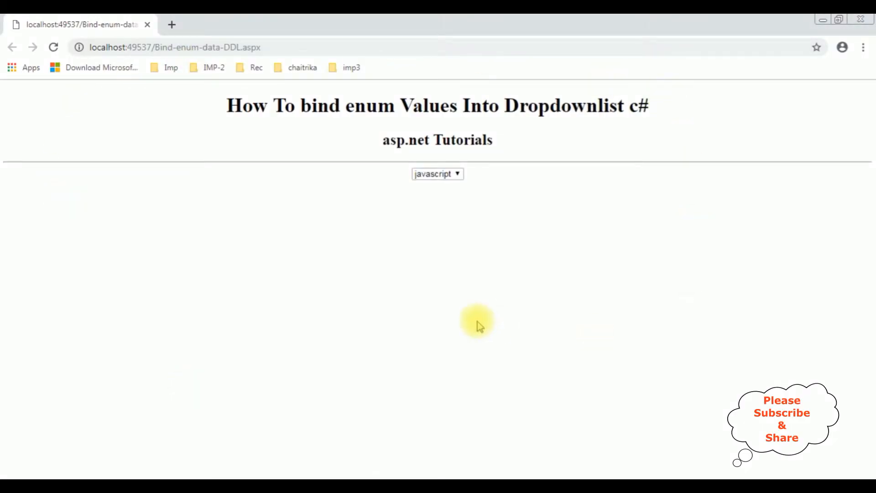
- Insert a blank line after the <hr /> on line 15 of Bind-enum-data-DDL.aspx
left_click(437, 174)
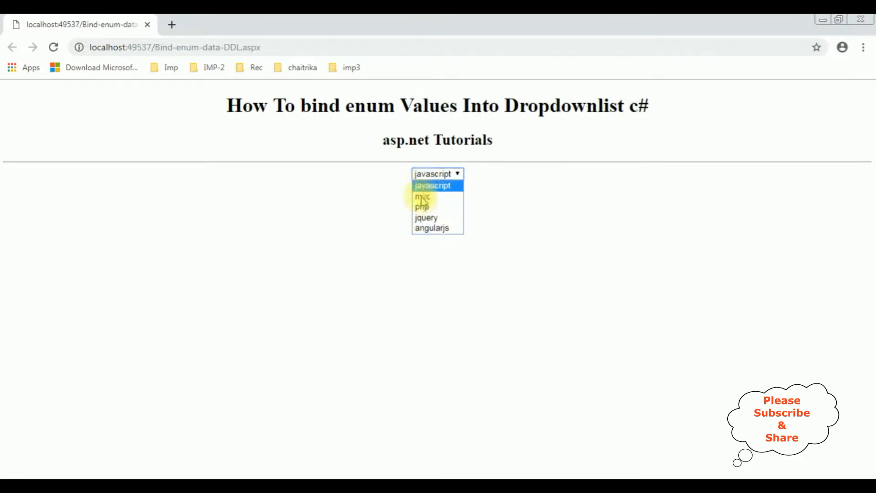
mouse_move(433, 196)
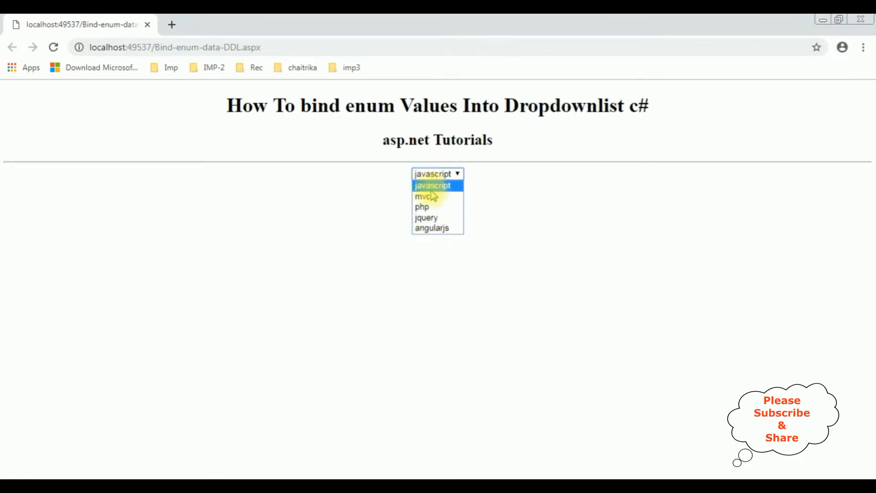
mouse_move(426, 218)
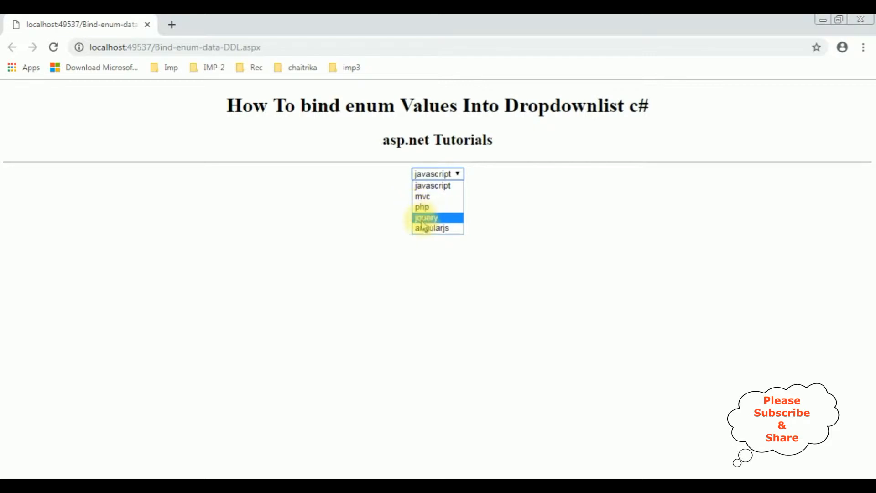
mouse_move(436, 228)
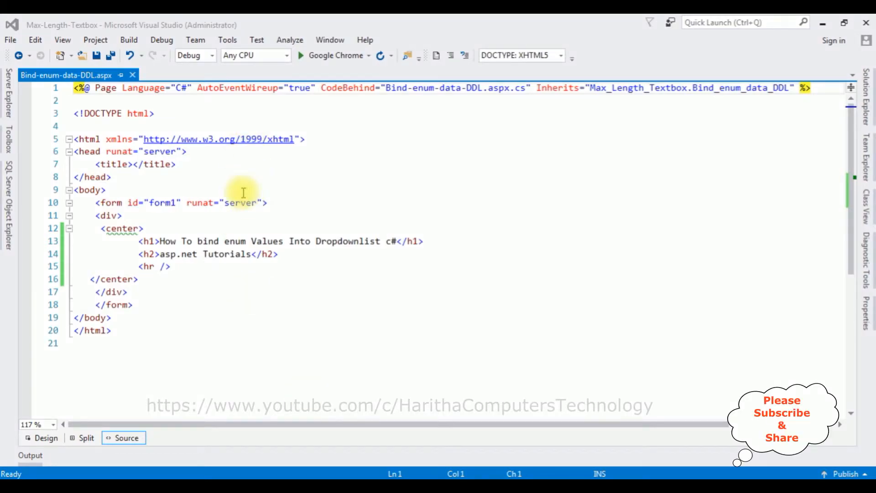
mouse_move(204, 202)
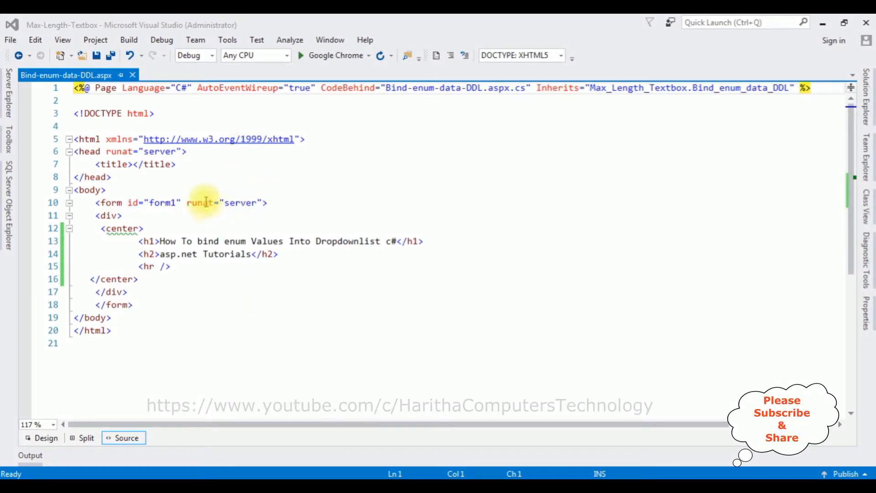
mouse_move(233, 227)
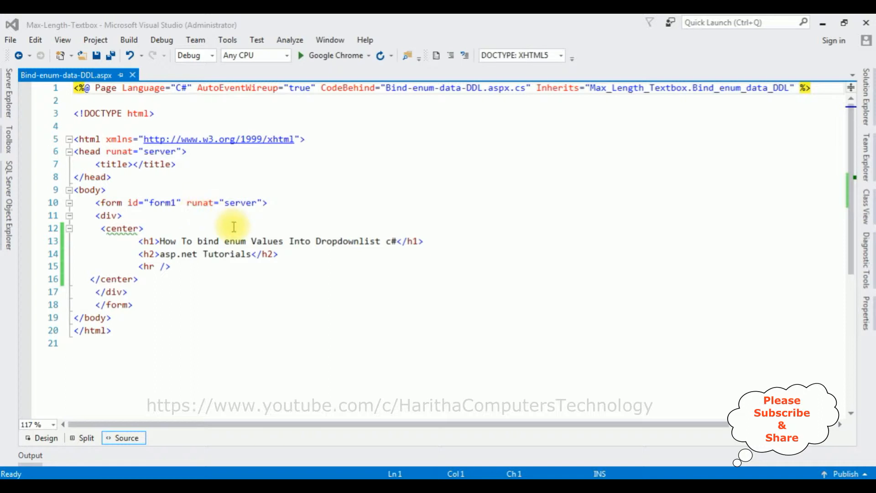
left_click(177, 267)
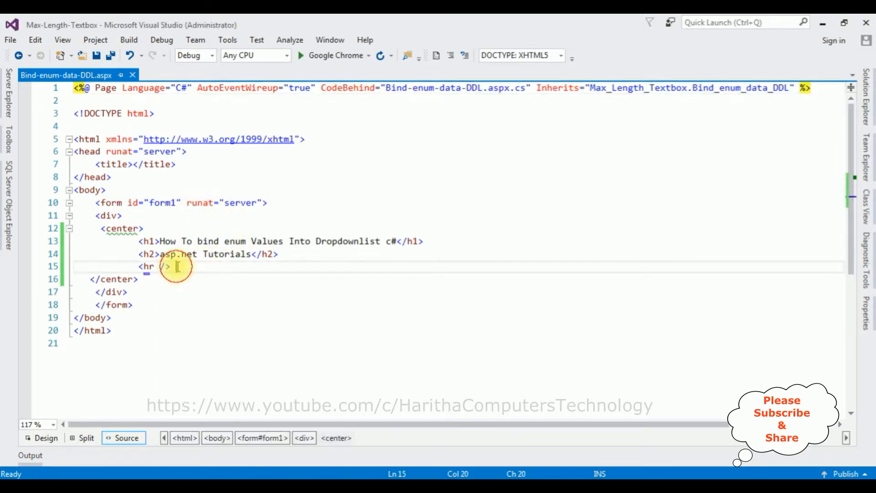
key("enter")
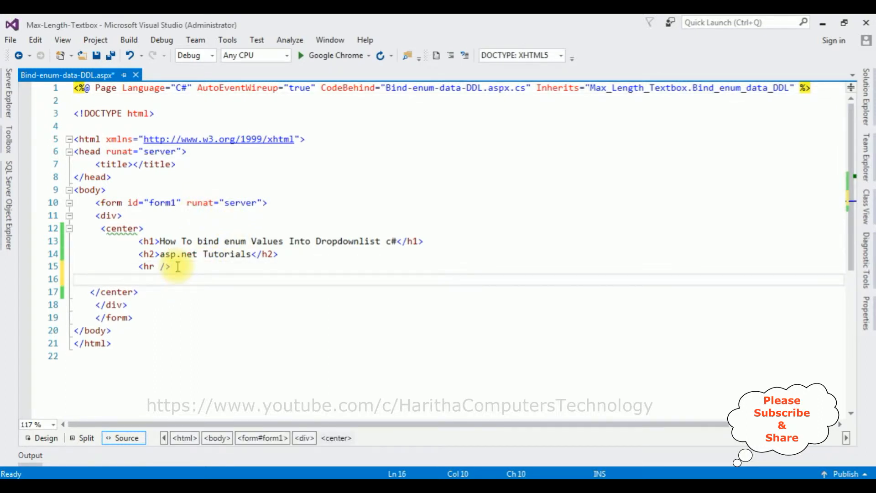
- Show the Toolbox listing standard server controls such as DropDownList
left_click(7, 140)
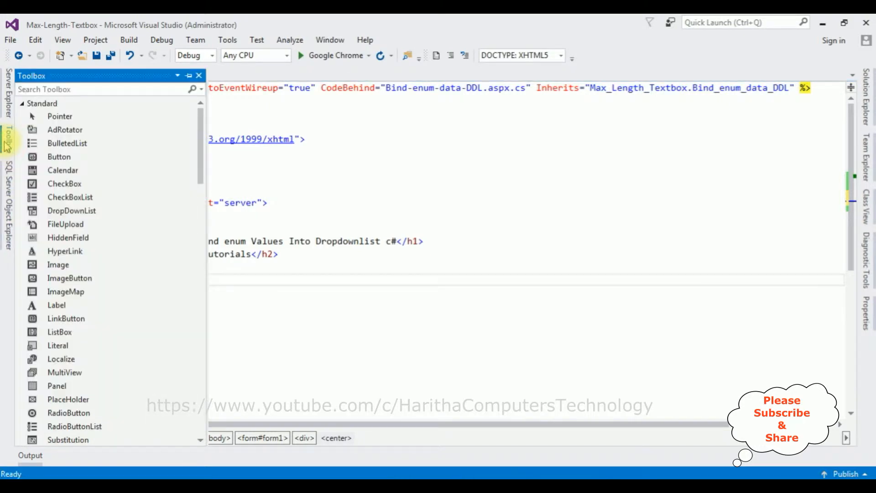
mouse_move(71, 211)
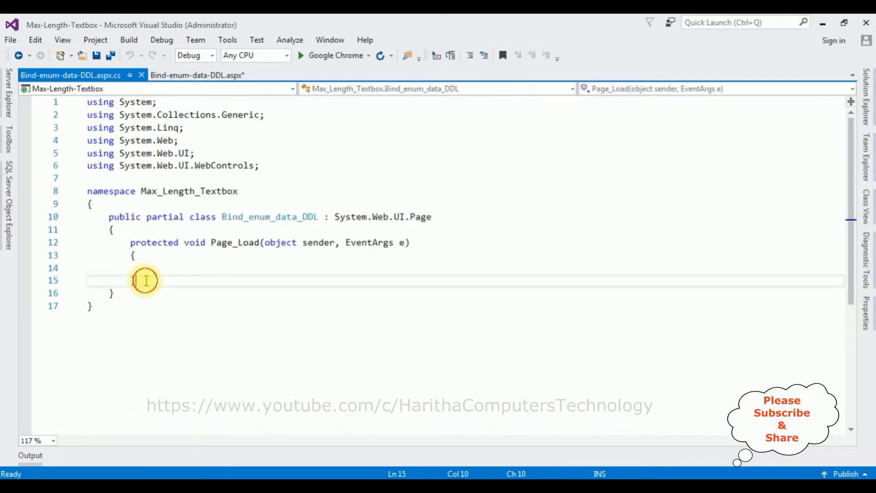
- Type public enum course with javascript=1, mvc=2, php=3, jquery=4, angularjs=5 below Page_Load
type("}")
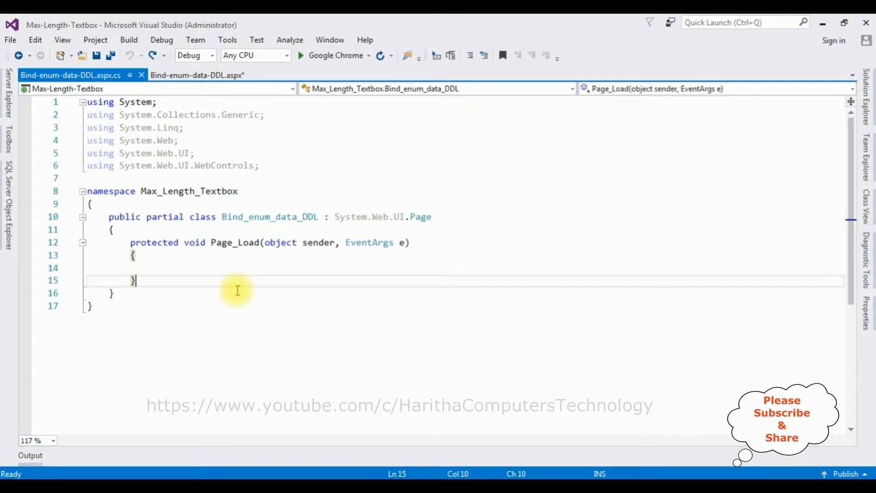
type("PUBLIC")
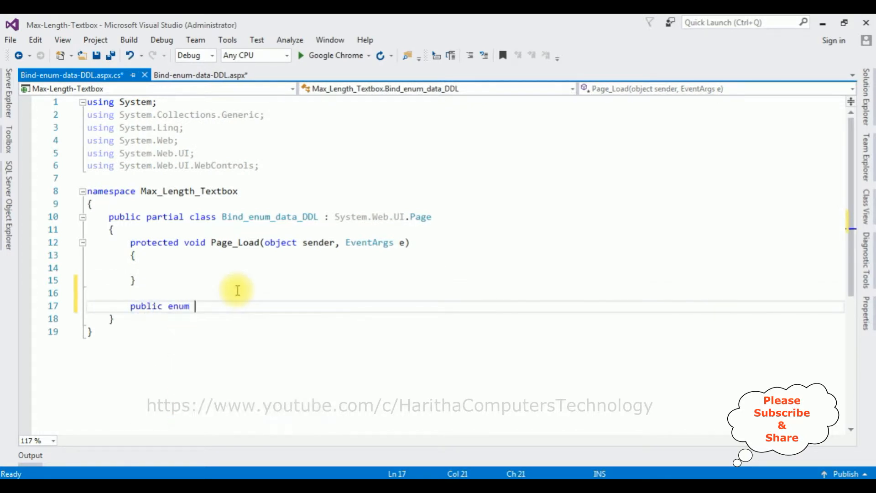
type("course")
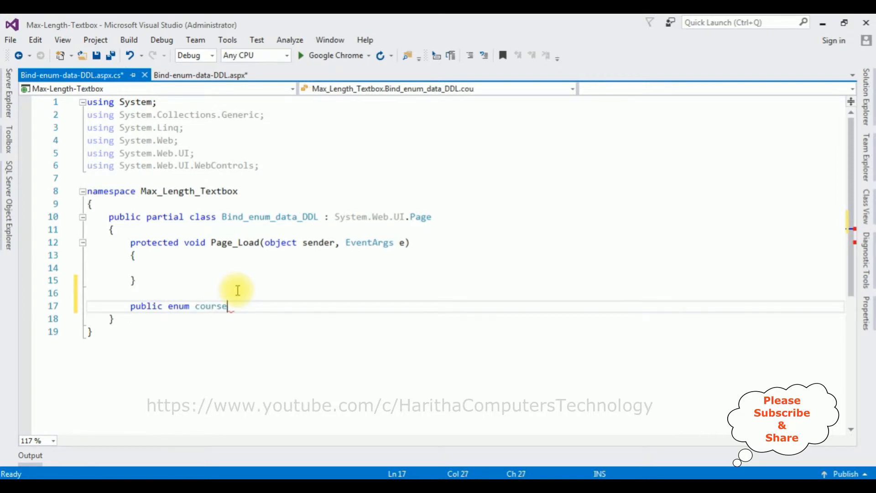
key("enter")
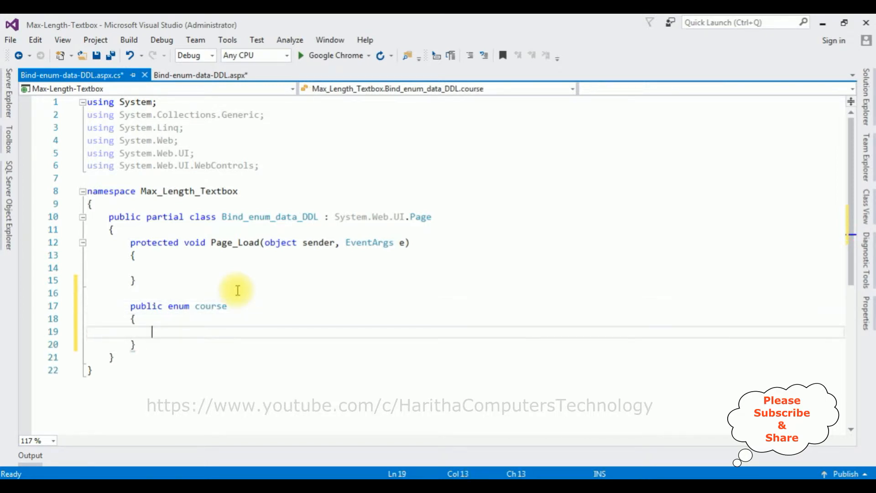
mouse_move(188, 325)
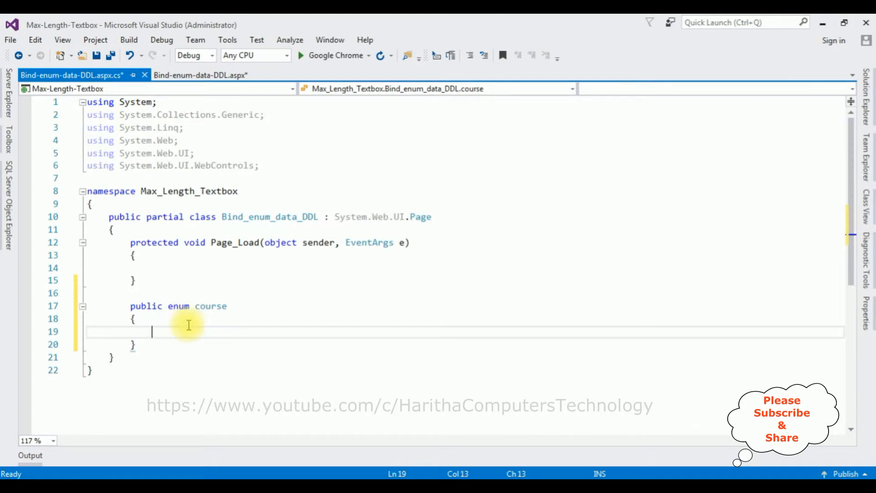
mouse_move(286, 346)
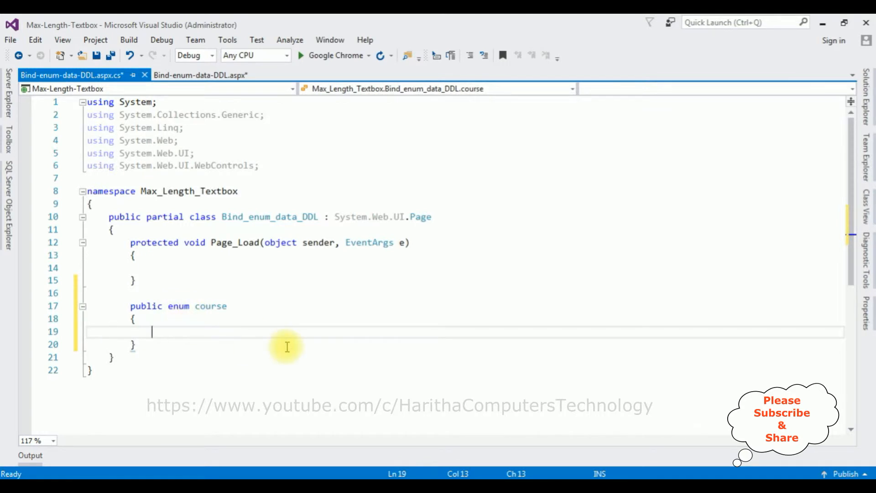
type("javascri")
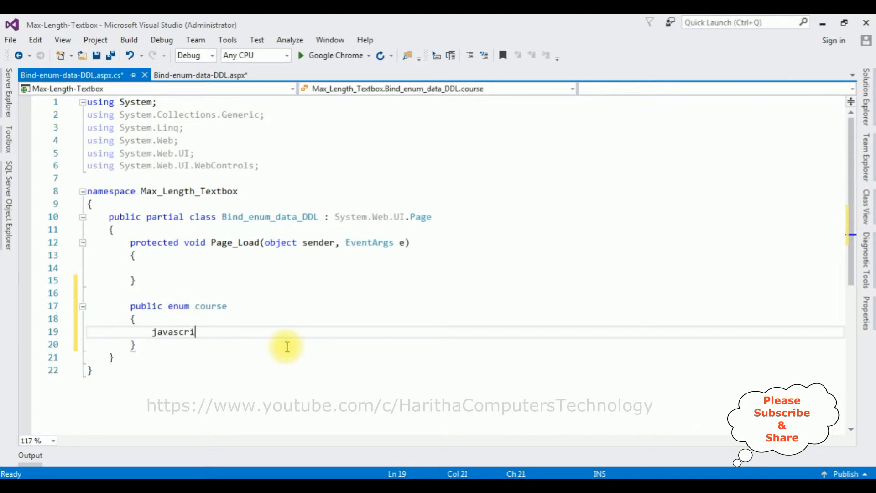
type("pt=1,")
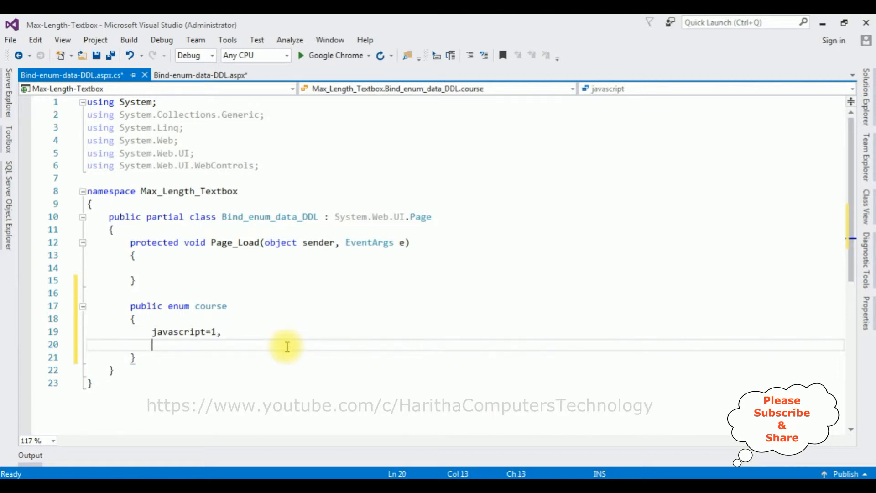
type("mvc=2,")
type("php")
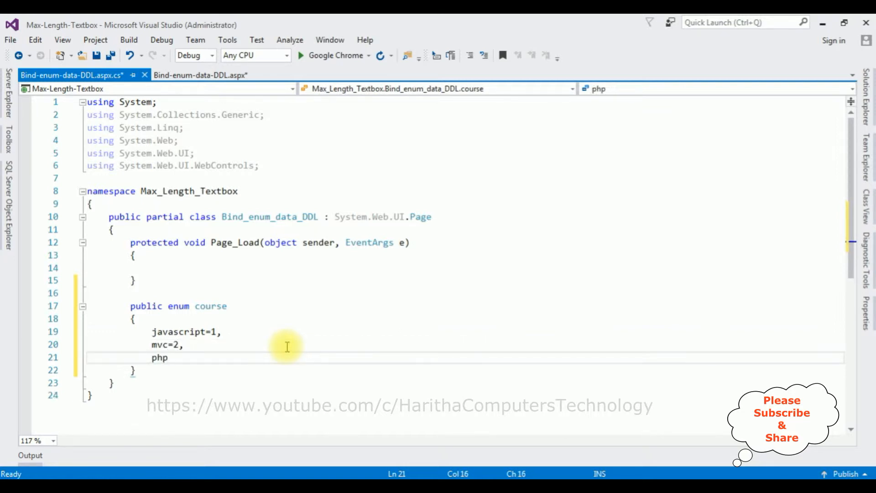
type("=3,")
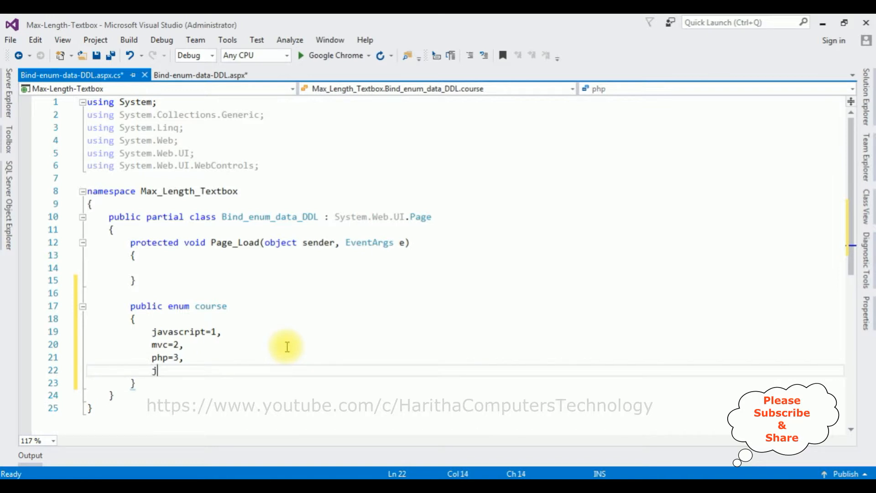
type("query=4,")
type("an")
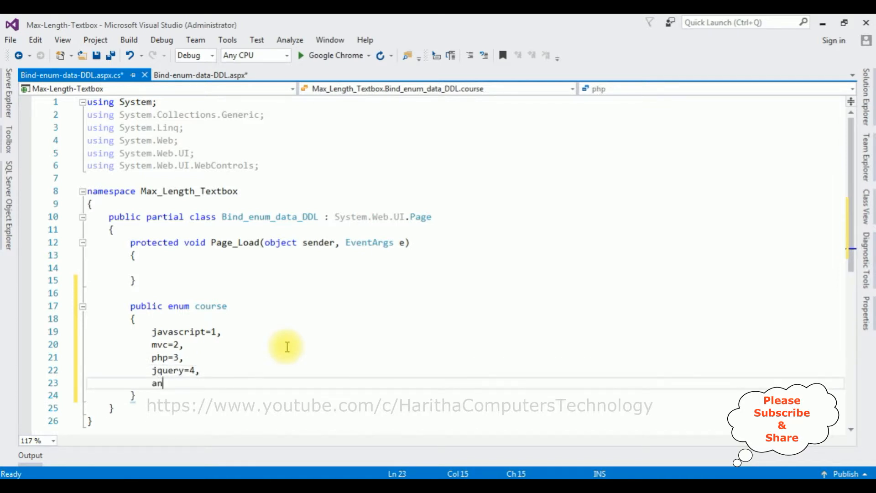
type("gularjs")
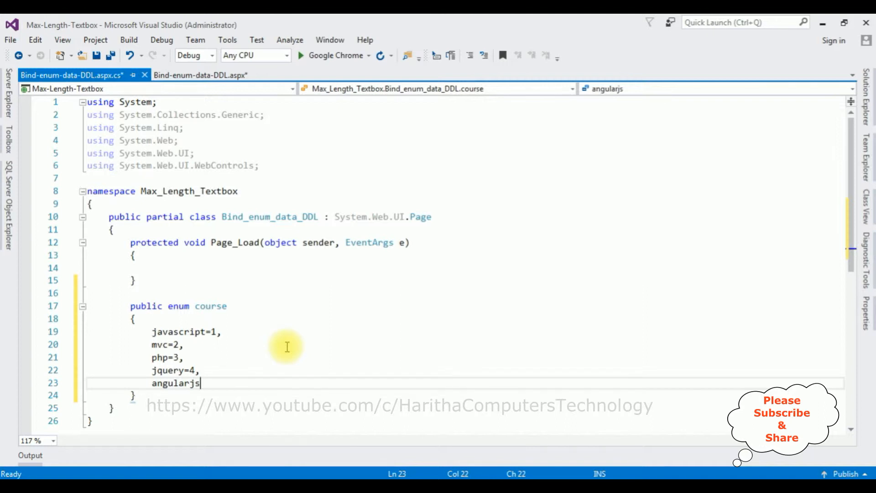
type("=5")
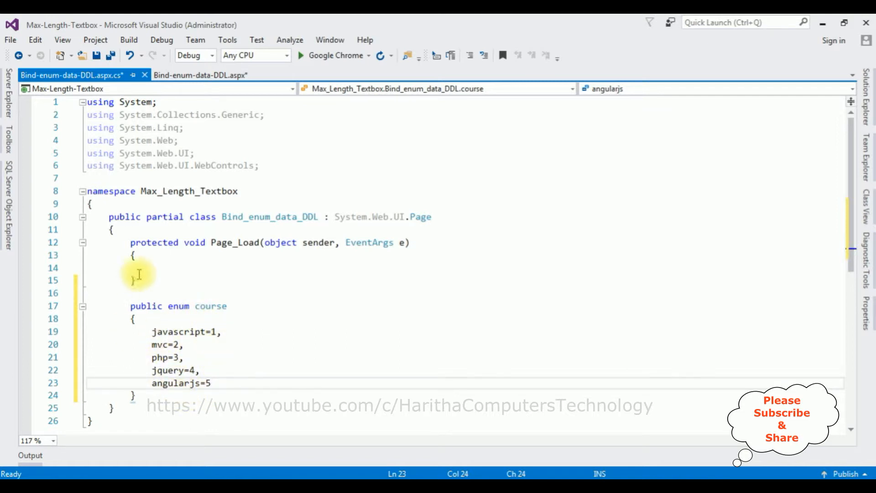
mouse_move(188, 270)
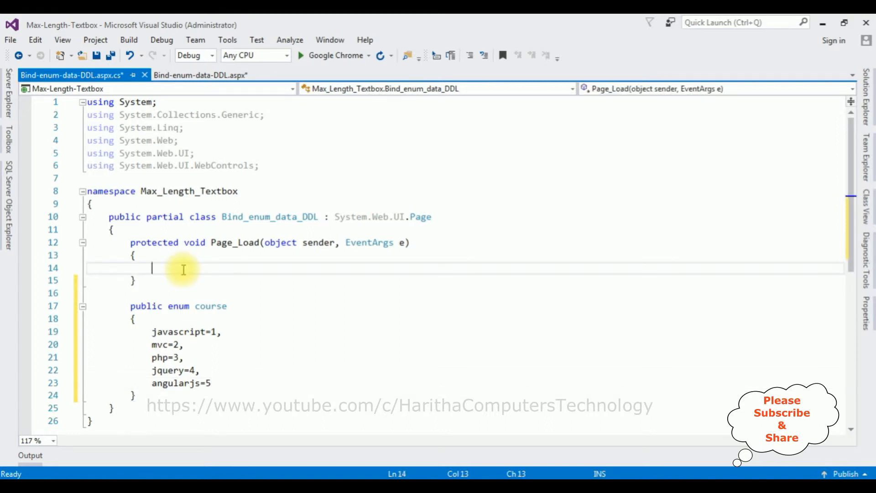
- Add an if(!Page.IsPostBack) block inside Page_Load
type("if()")
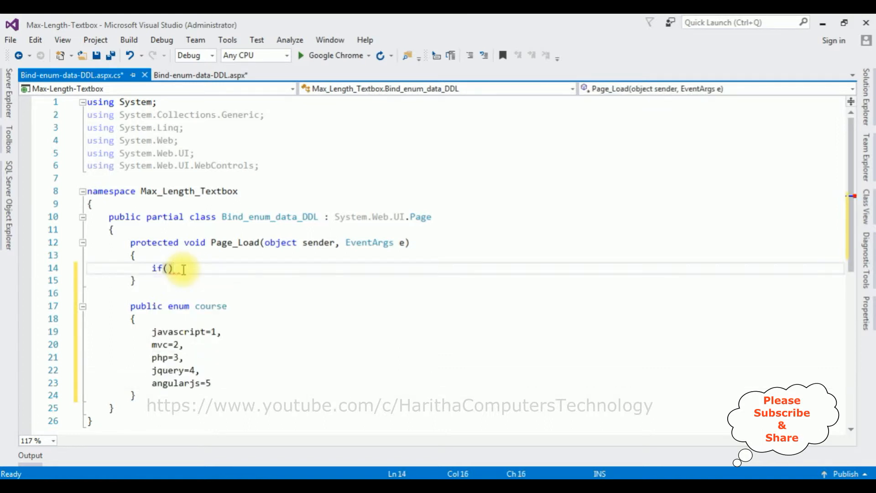
type("!Page.")
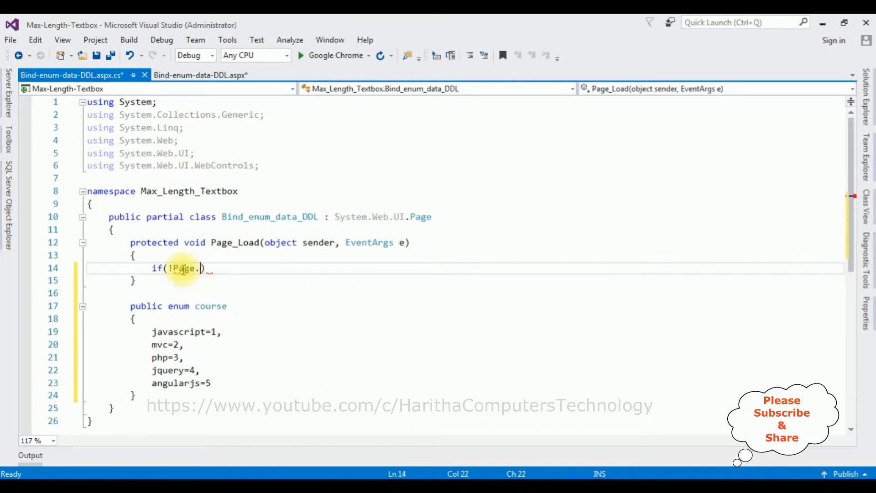
type("IsPostBack)")
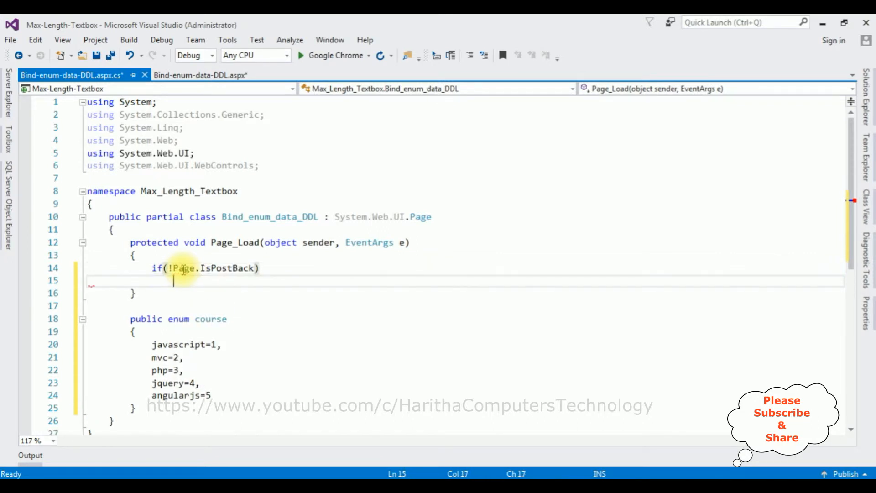
type("{")
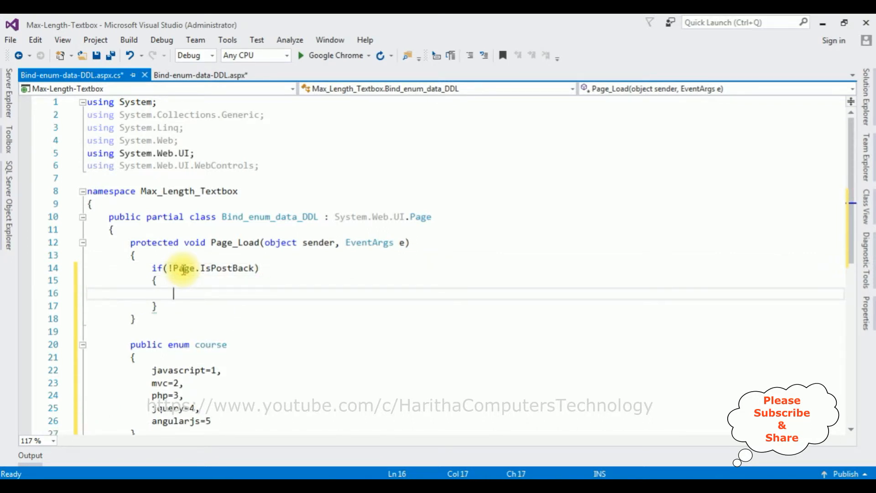
mouse_move(205, 362)
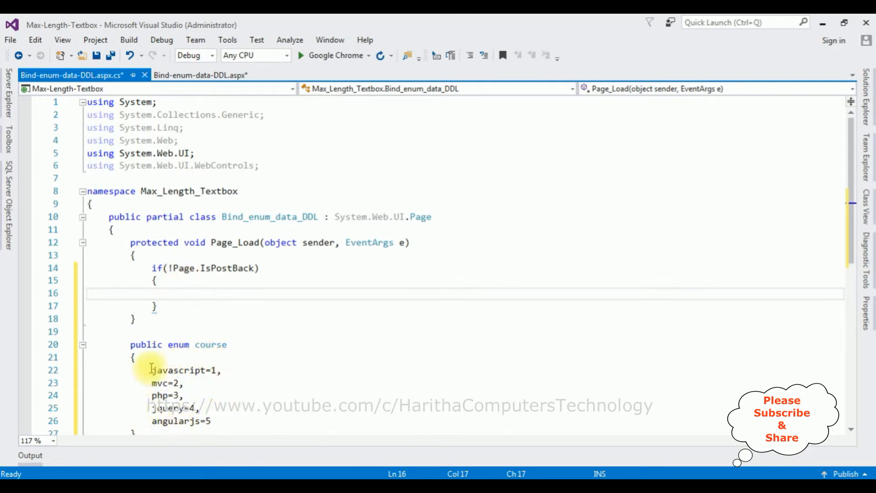
mouse_move(182, 296)
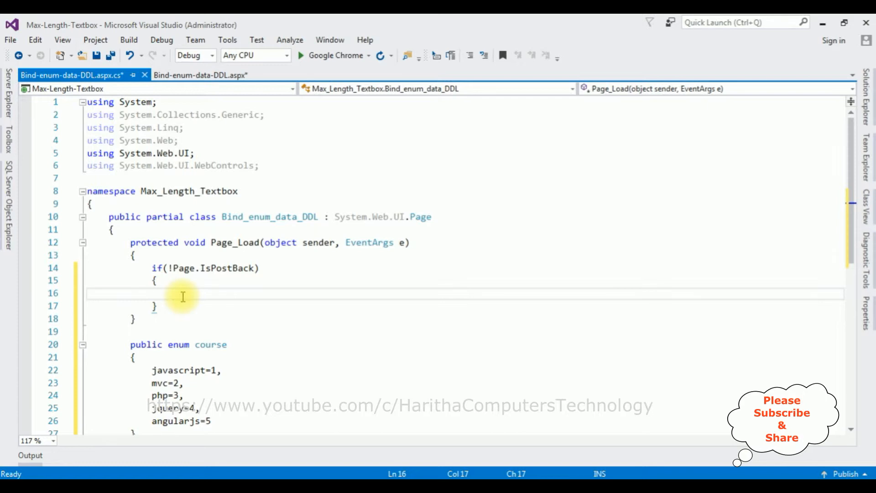
- Inside the block, write Array enumlist = Enum.GetValues(typeof(course));
type("Array")
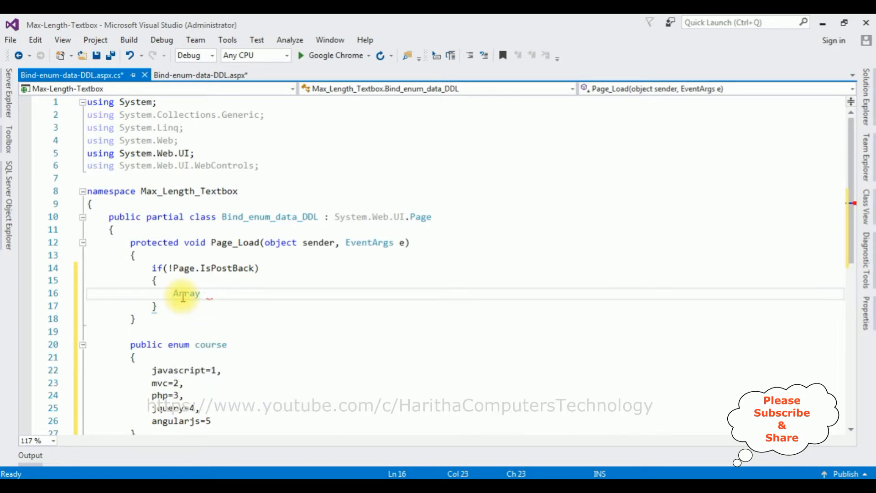
type("enum1")
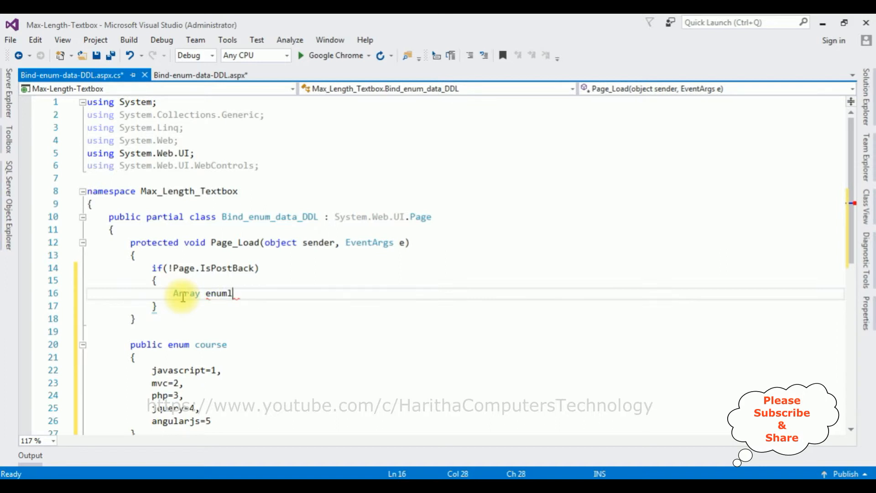
type("ist=")
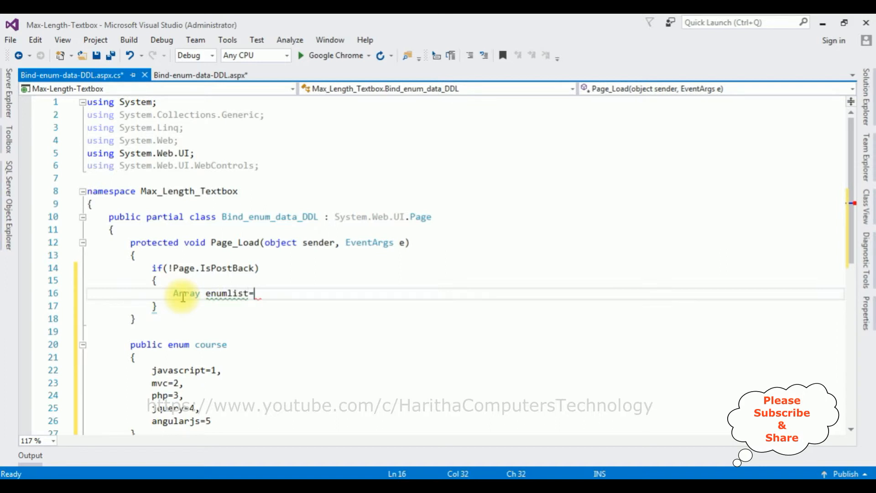
type("e")
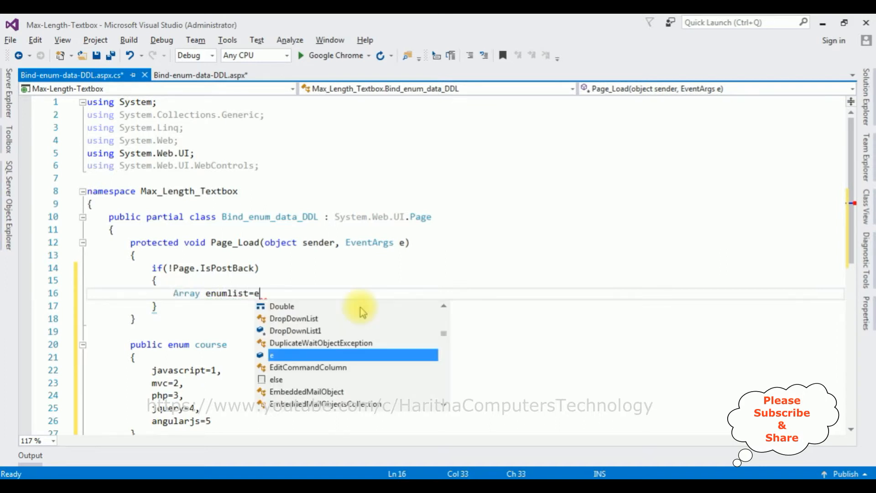
type("num")
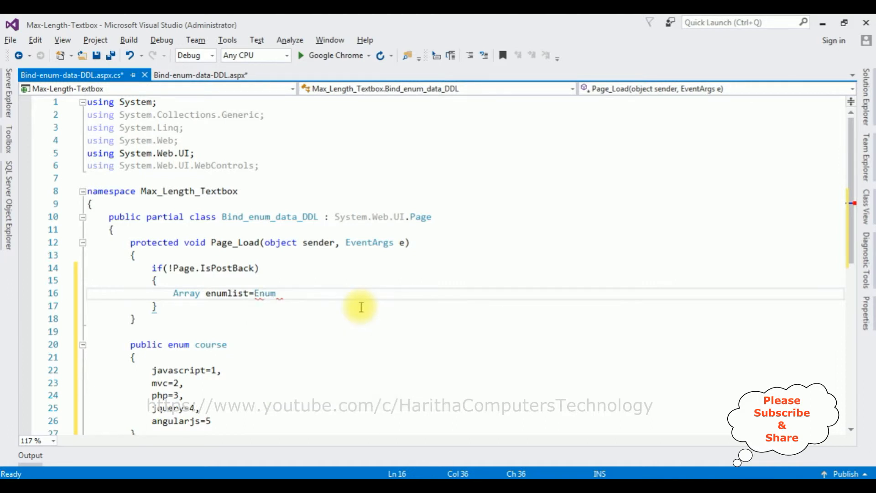
type(".get")
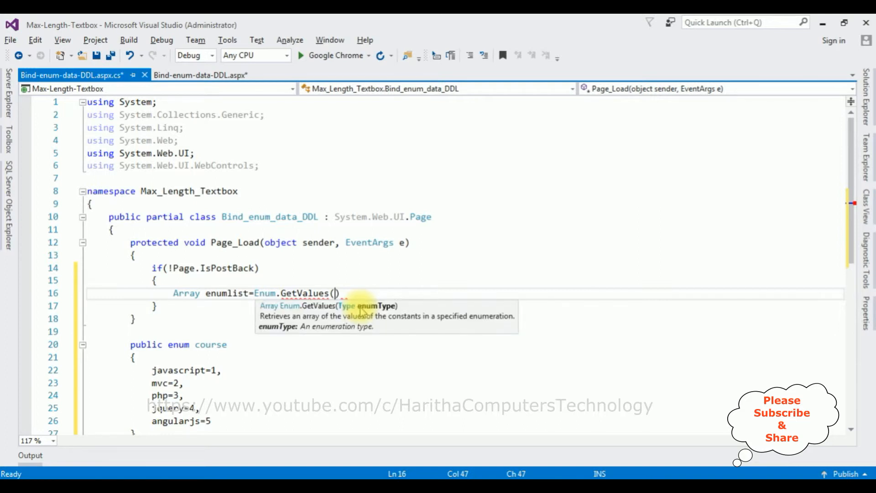
type("typeof(")
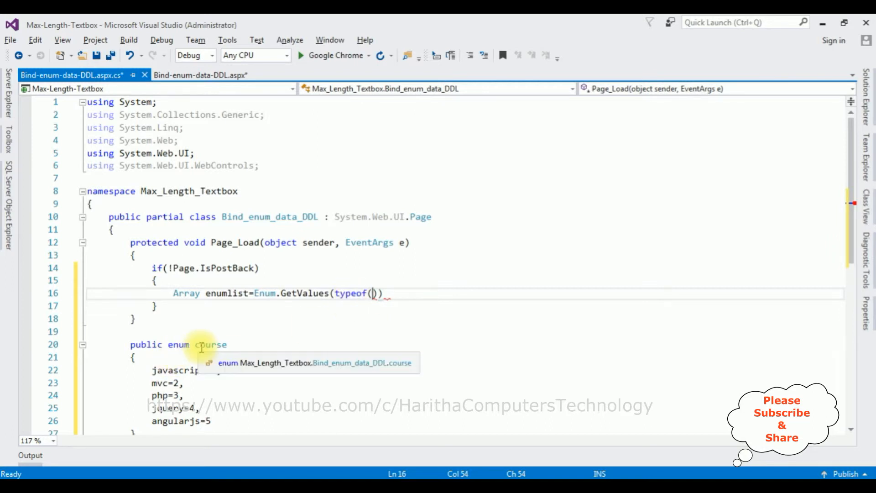
type("course")
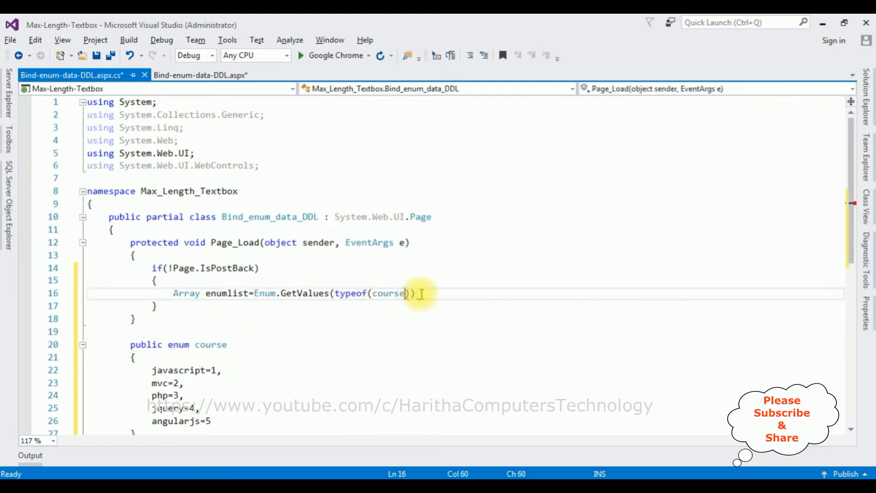
type(";")
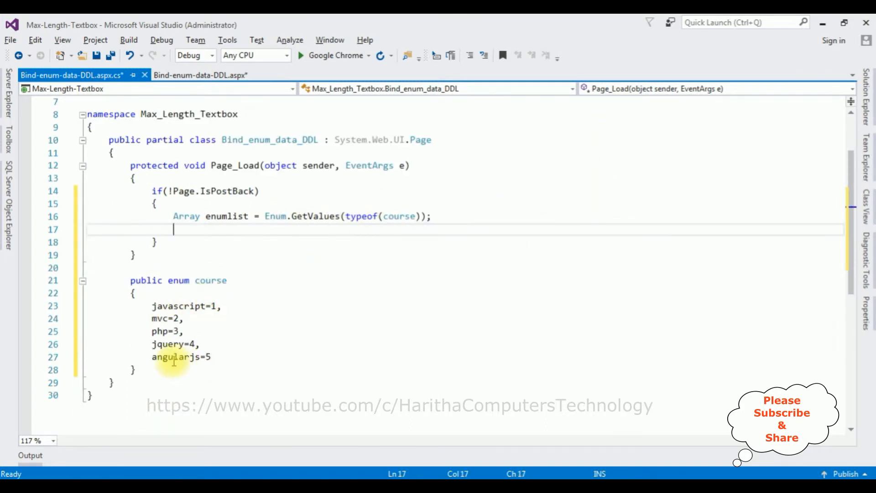
mouse_move(208, 234)
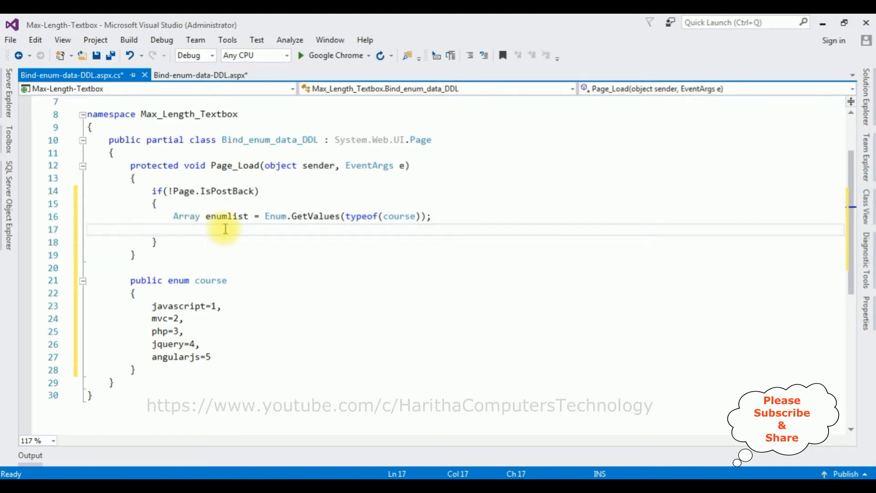
- Write foreach (course getcourse in enumlist) with an empty body below the array line
type("foreac")
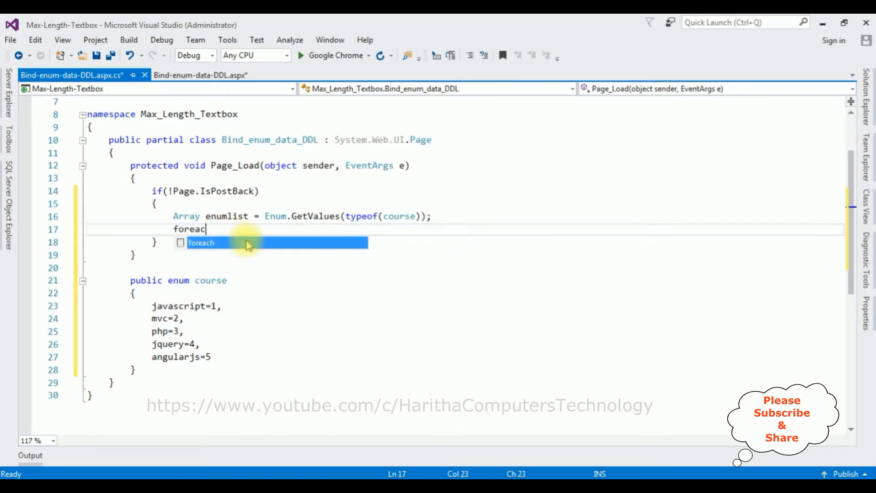
type("h(c")
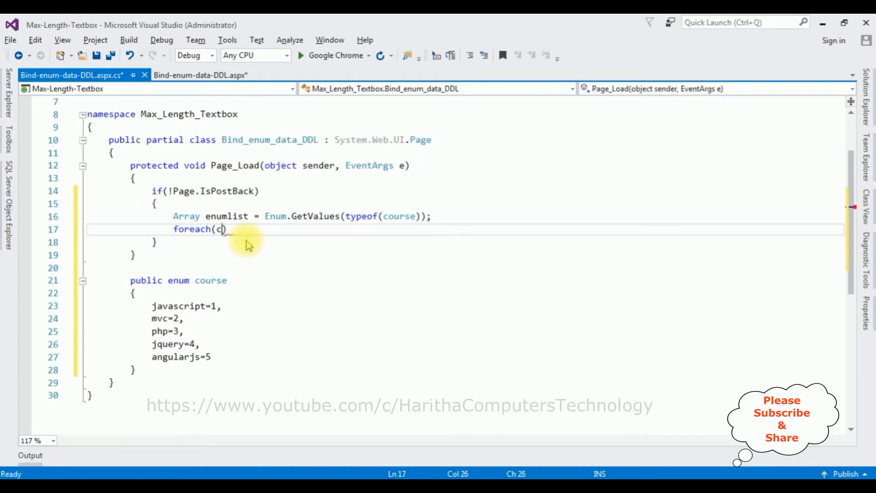
type("ourse")
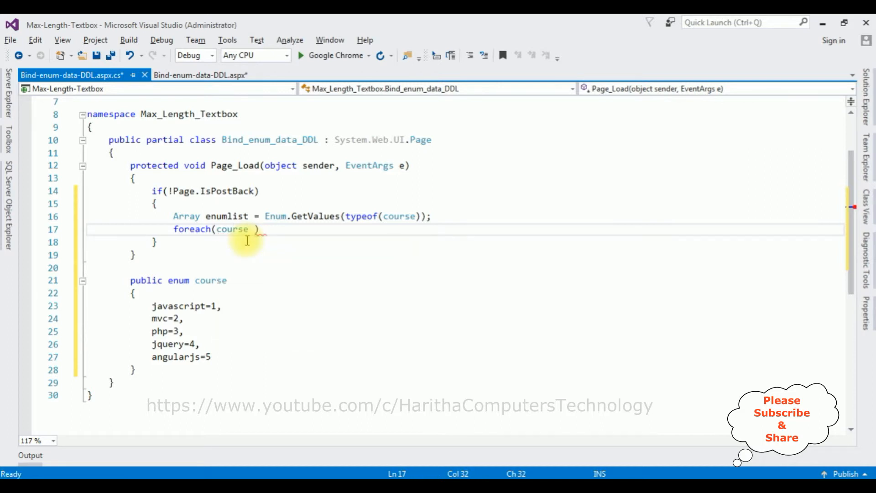
type("getcourse in")
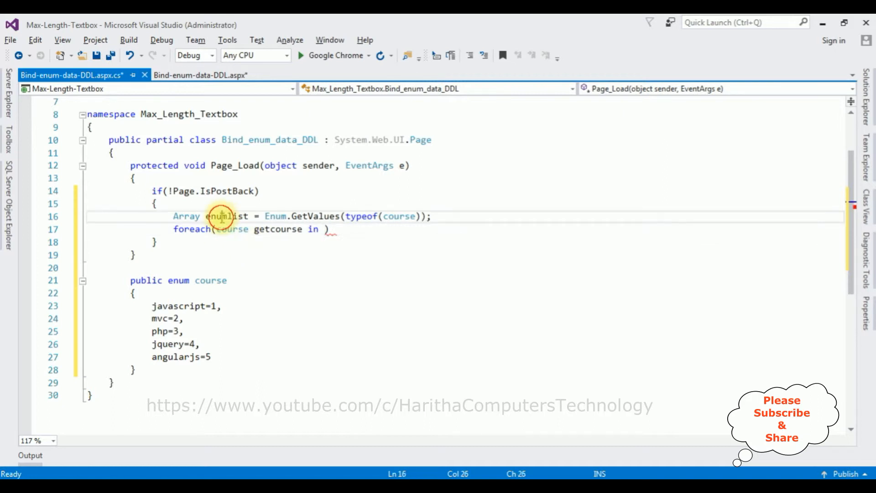
double_click(227, 216)
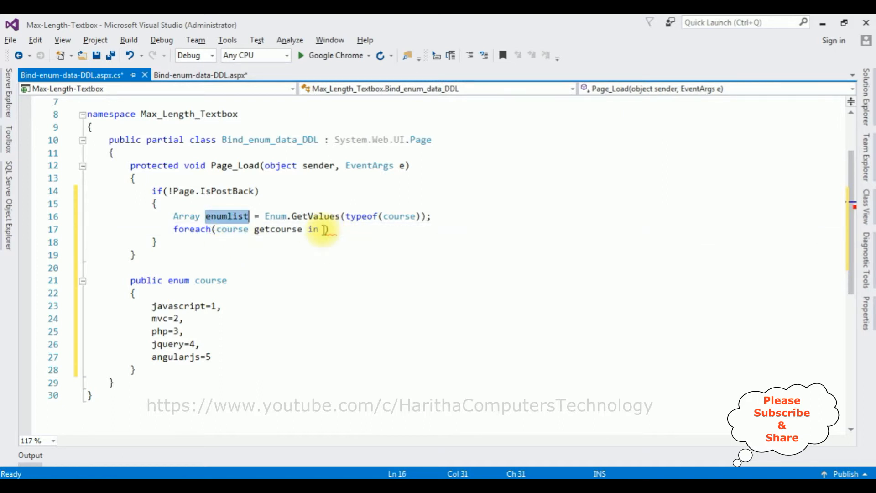
type("enumlist")
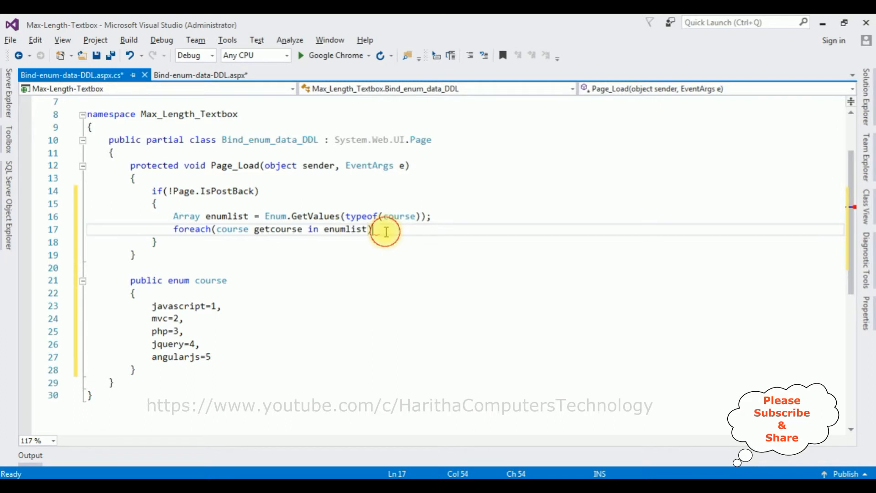
key("enter")
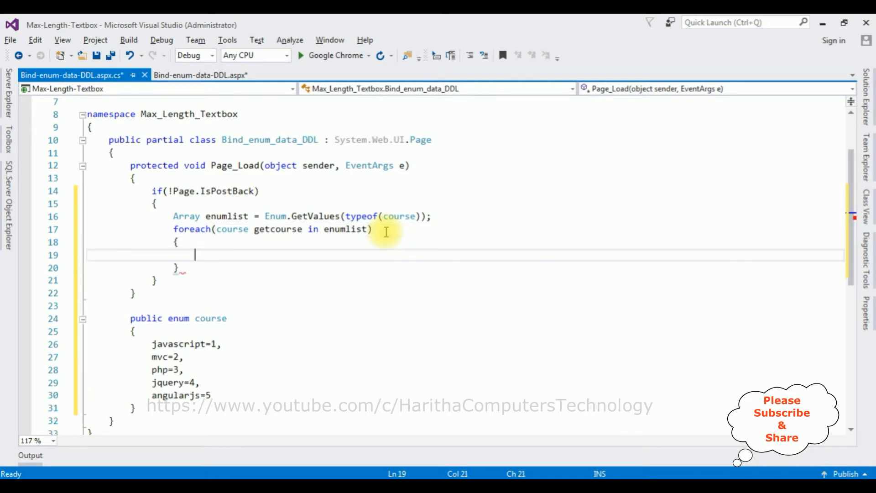
mouse_move(234, 248)
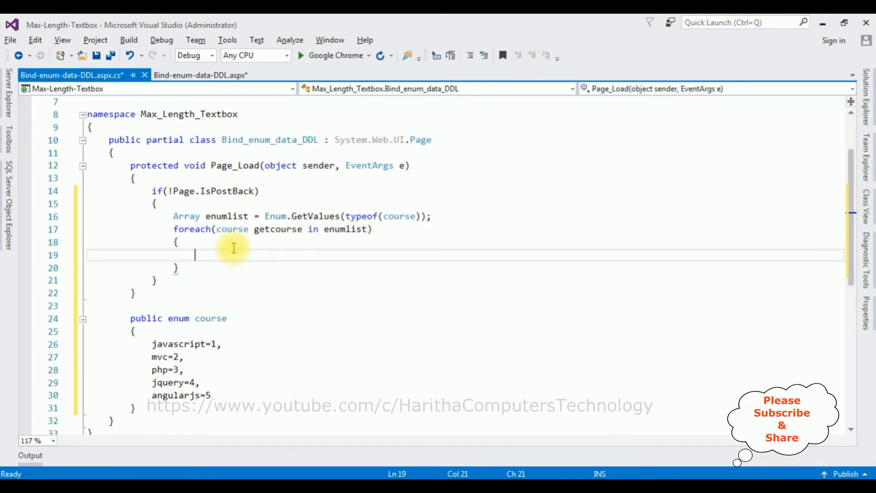
- Begin DropDownList1.Items.Add(new ListItem(getcourse.ToString(), ...)) inside the foreach loop
type("drop")
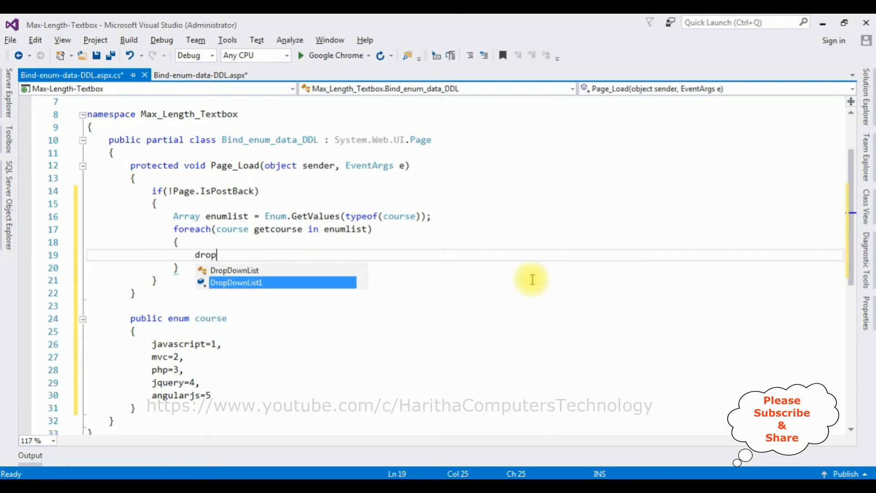
key("Tab")
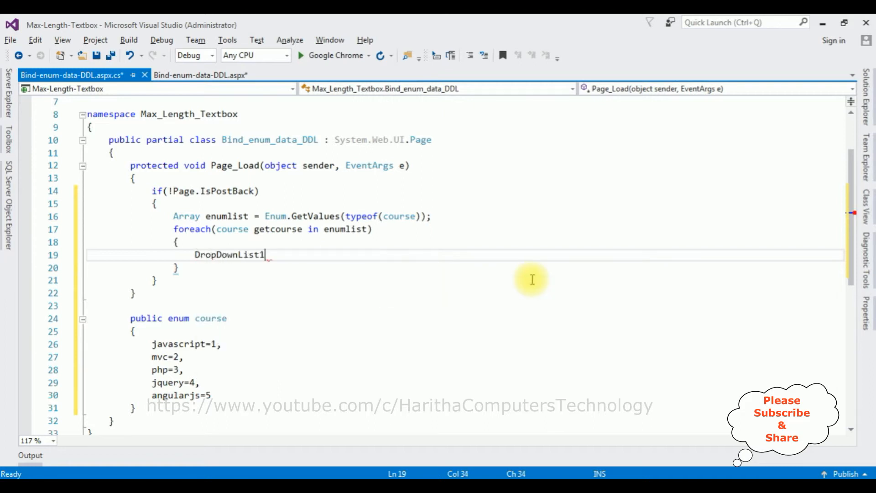
type(".in")
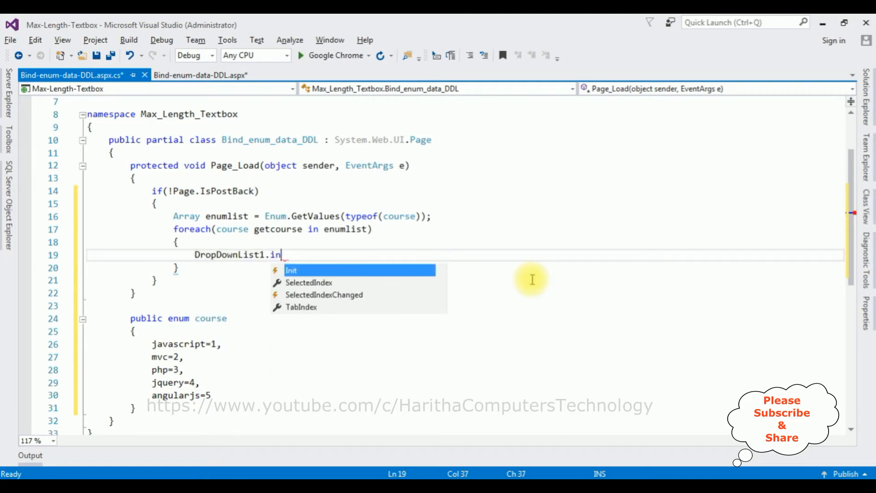
type("Items.a")
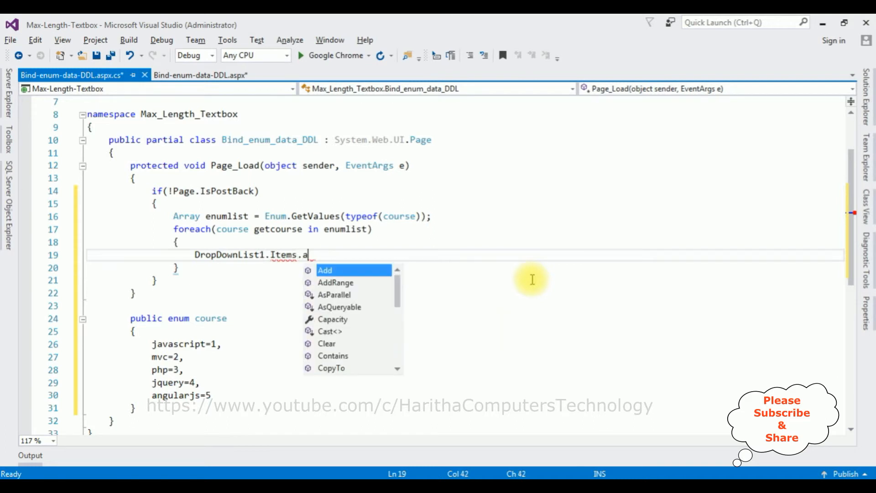
type("Add()")
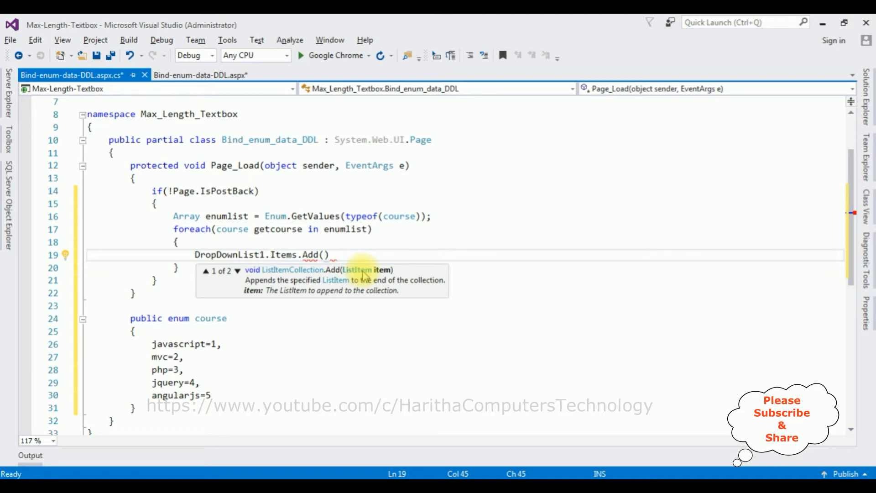
type("new li")
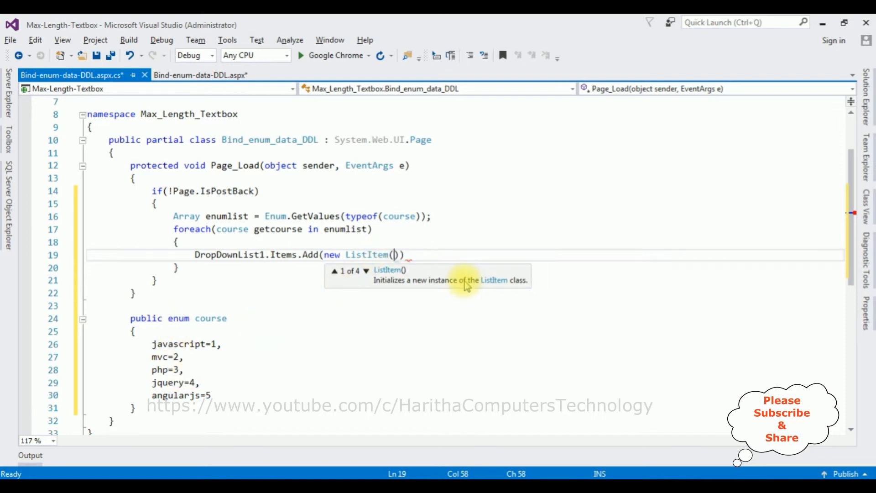
mouse_move(712, 401)
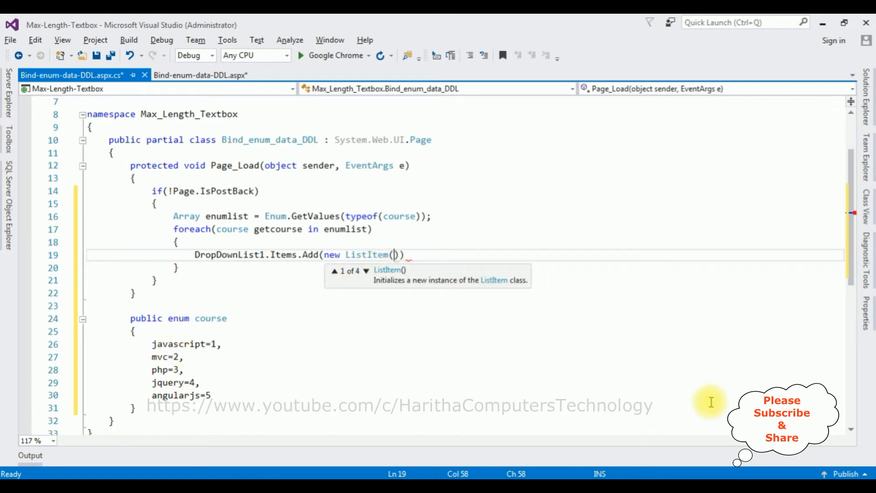
type("getcourse")
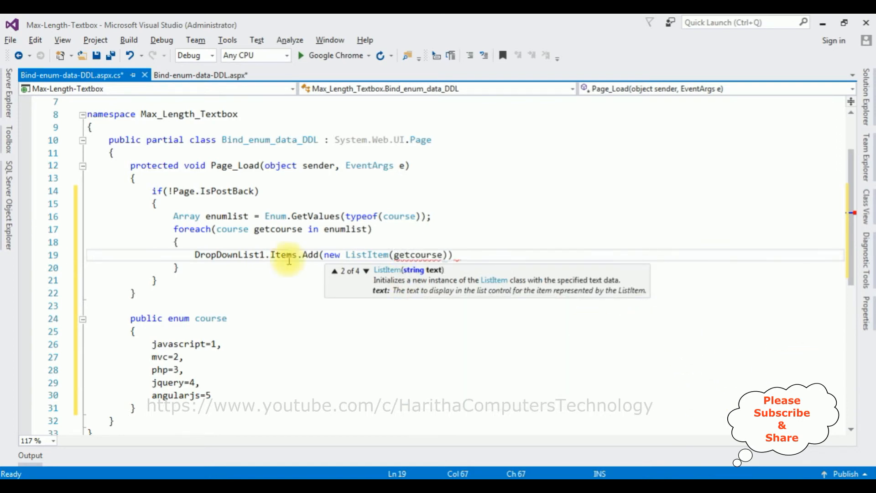
type(".")
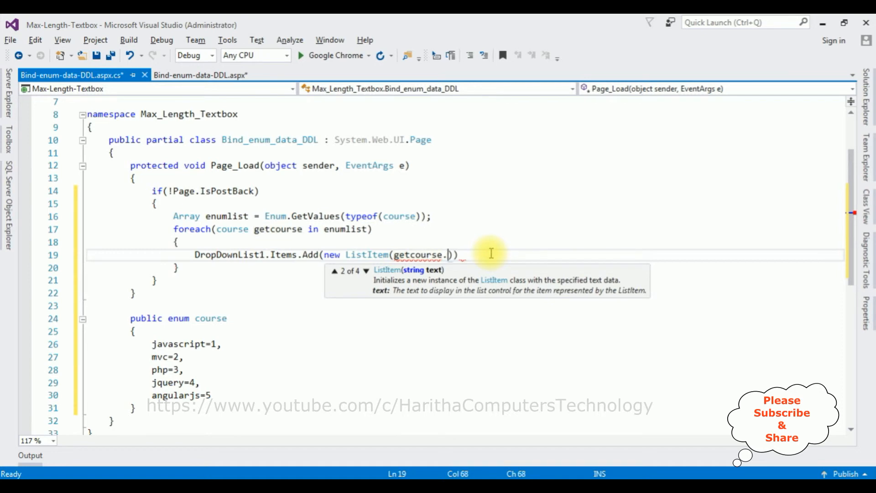
type("ToString()")
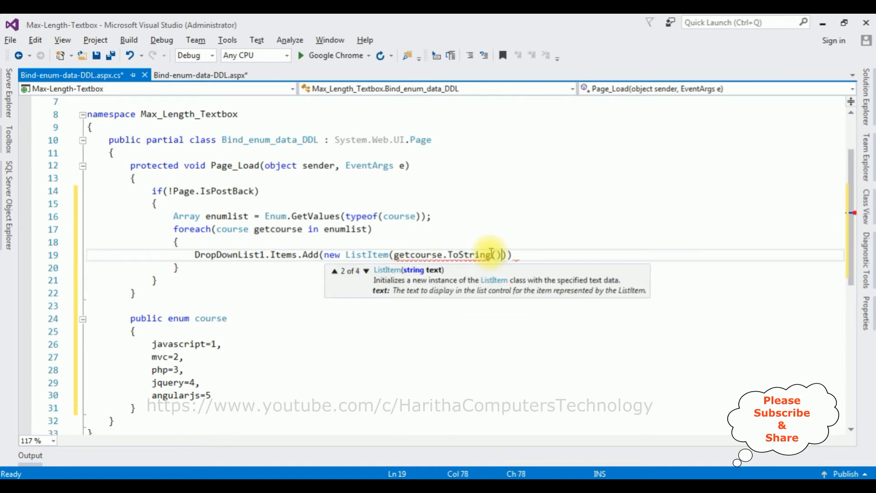
- Give the ListItem ((int)getcourse).ToString() as its value, and return to the aspx markup
type(",((")
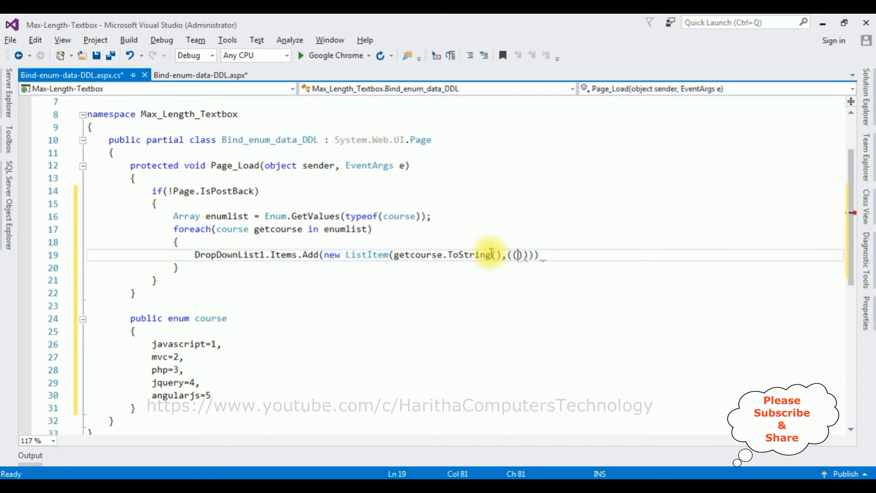
type("i")
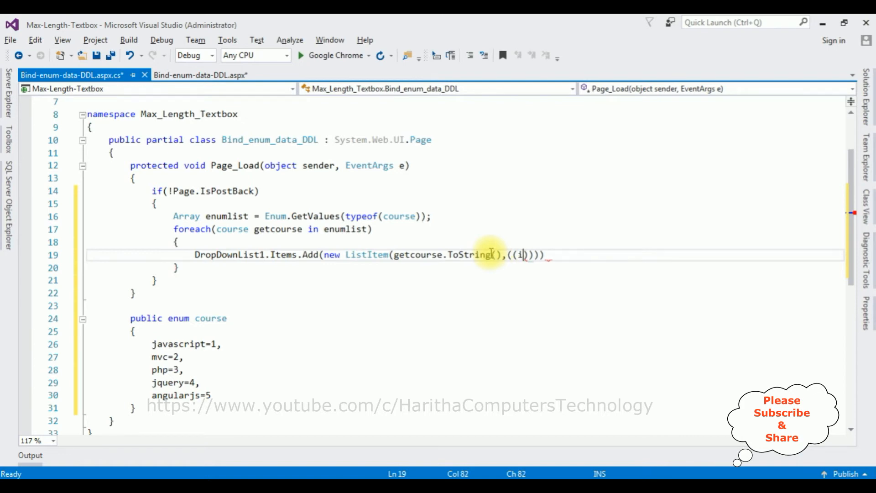
type("nt")
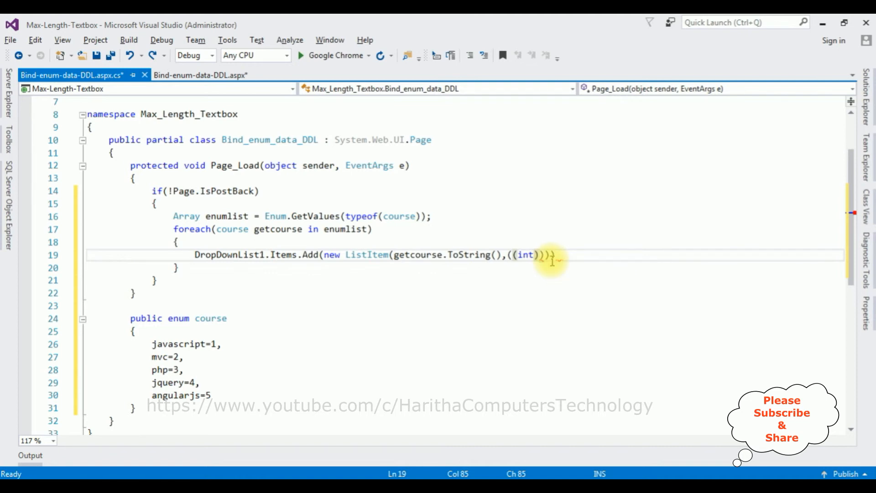
type("getcourse)")
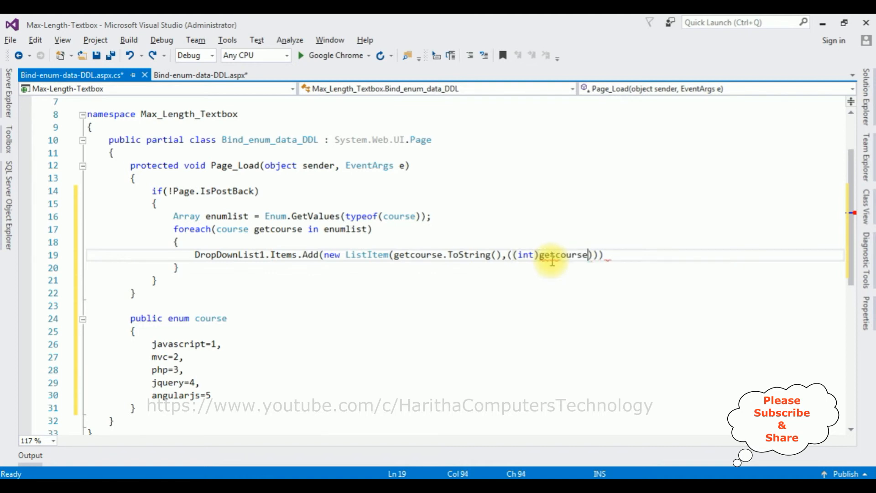
type(".t")
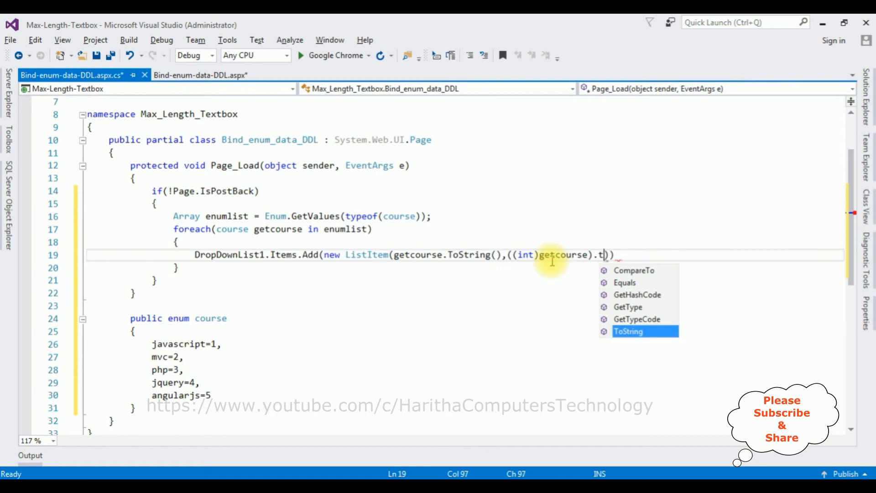
type("oString())")
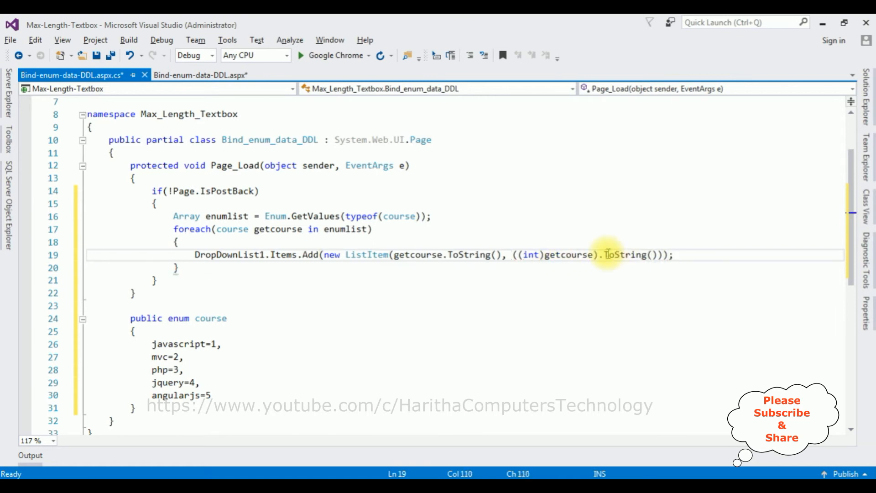
mouse_move(612, 225)
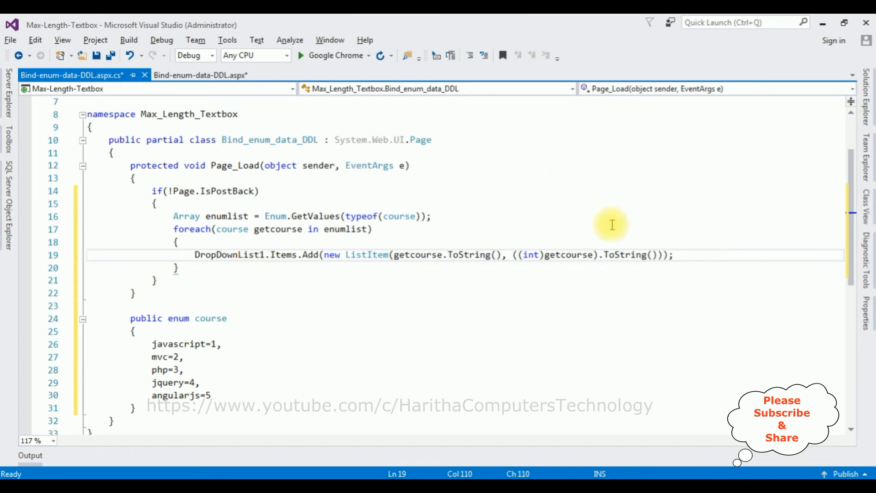
mouse_move(605, 276)
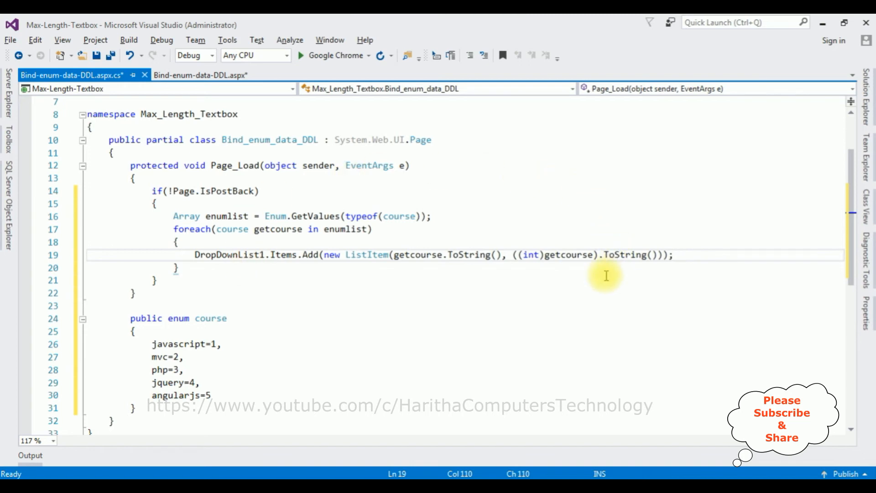
mouse_move(173, 344)
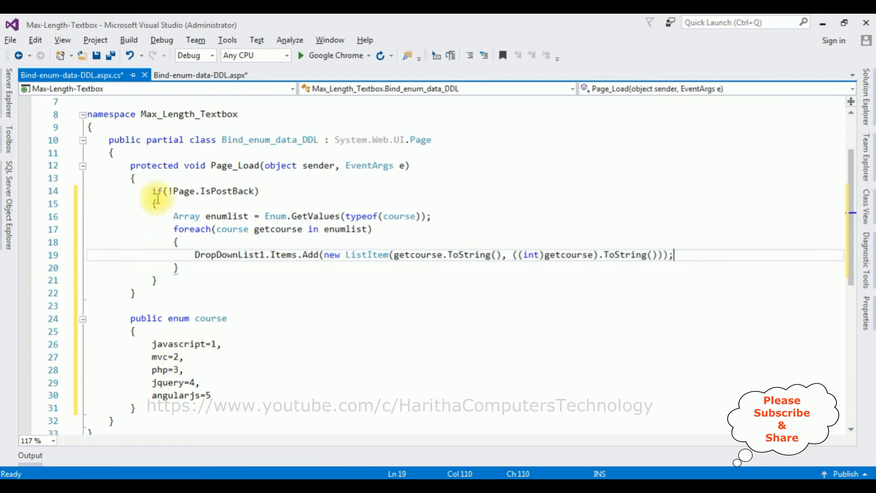
left_click(200, 75)
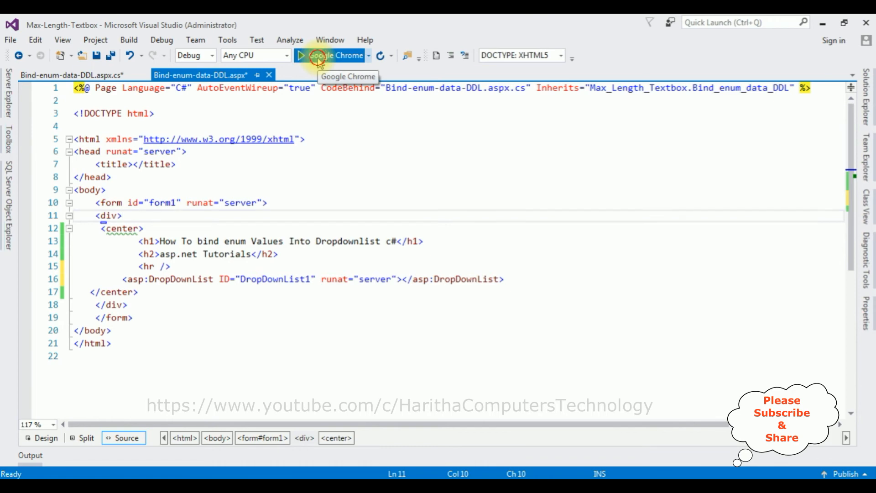
- Start the Bind-enum-data-DDL page in Google Chrome from the toolbar
left_click(336, 55)
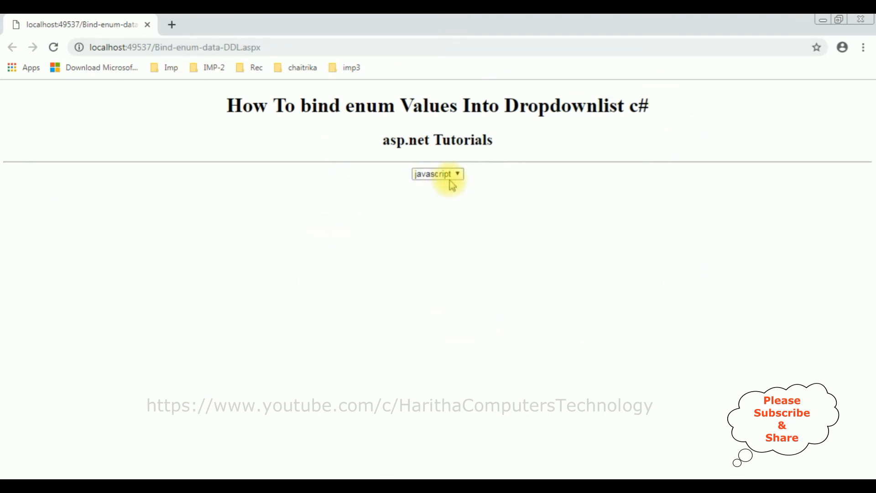
- Expand the page's dropdown to show javascript, mvc, php, jquery and angularjs
left_click(437, 173)
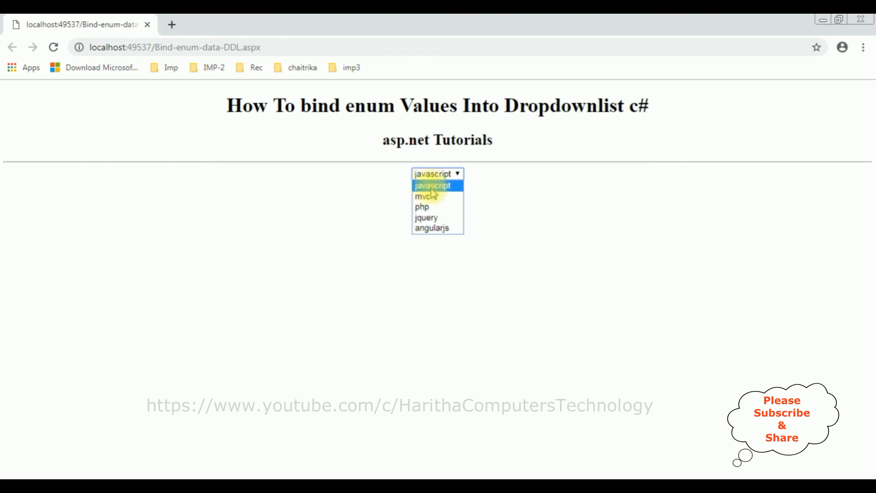
mouse_move(431, 197)
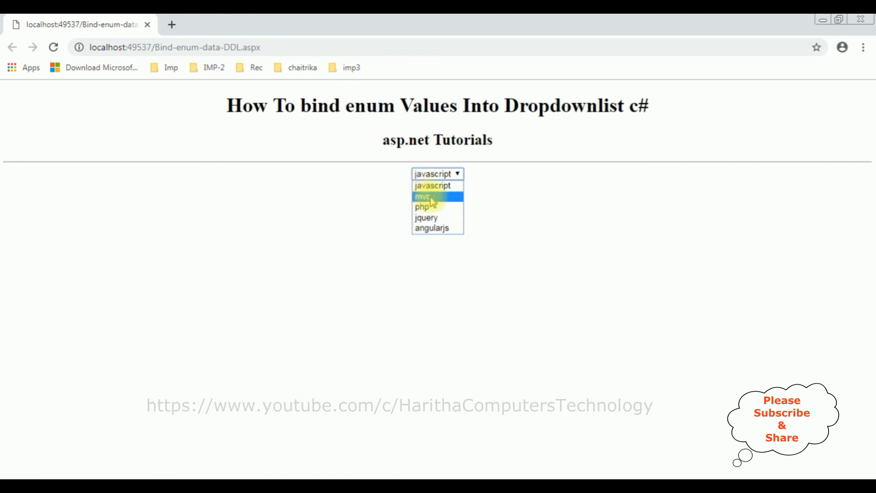
mouse_move(438, 228)
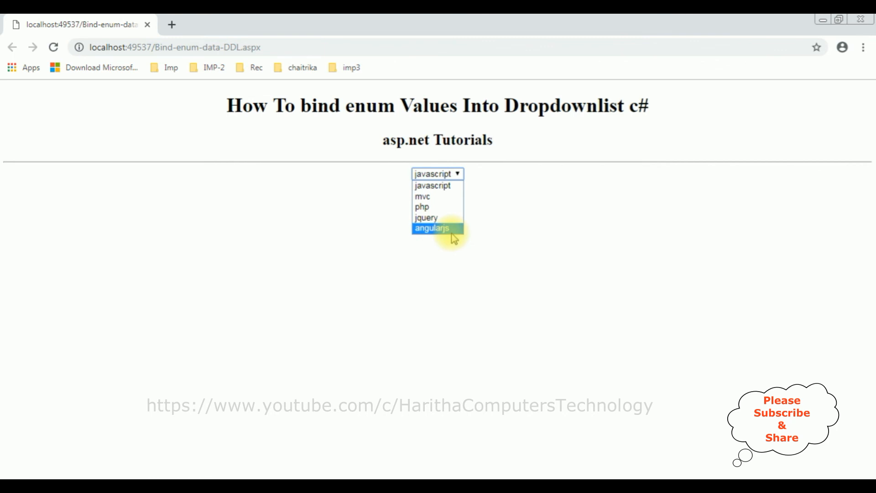